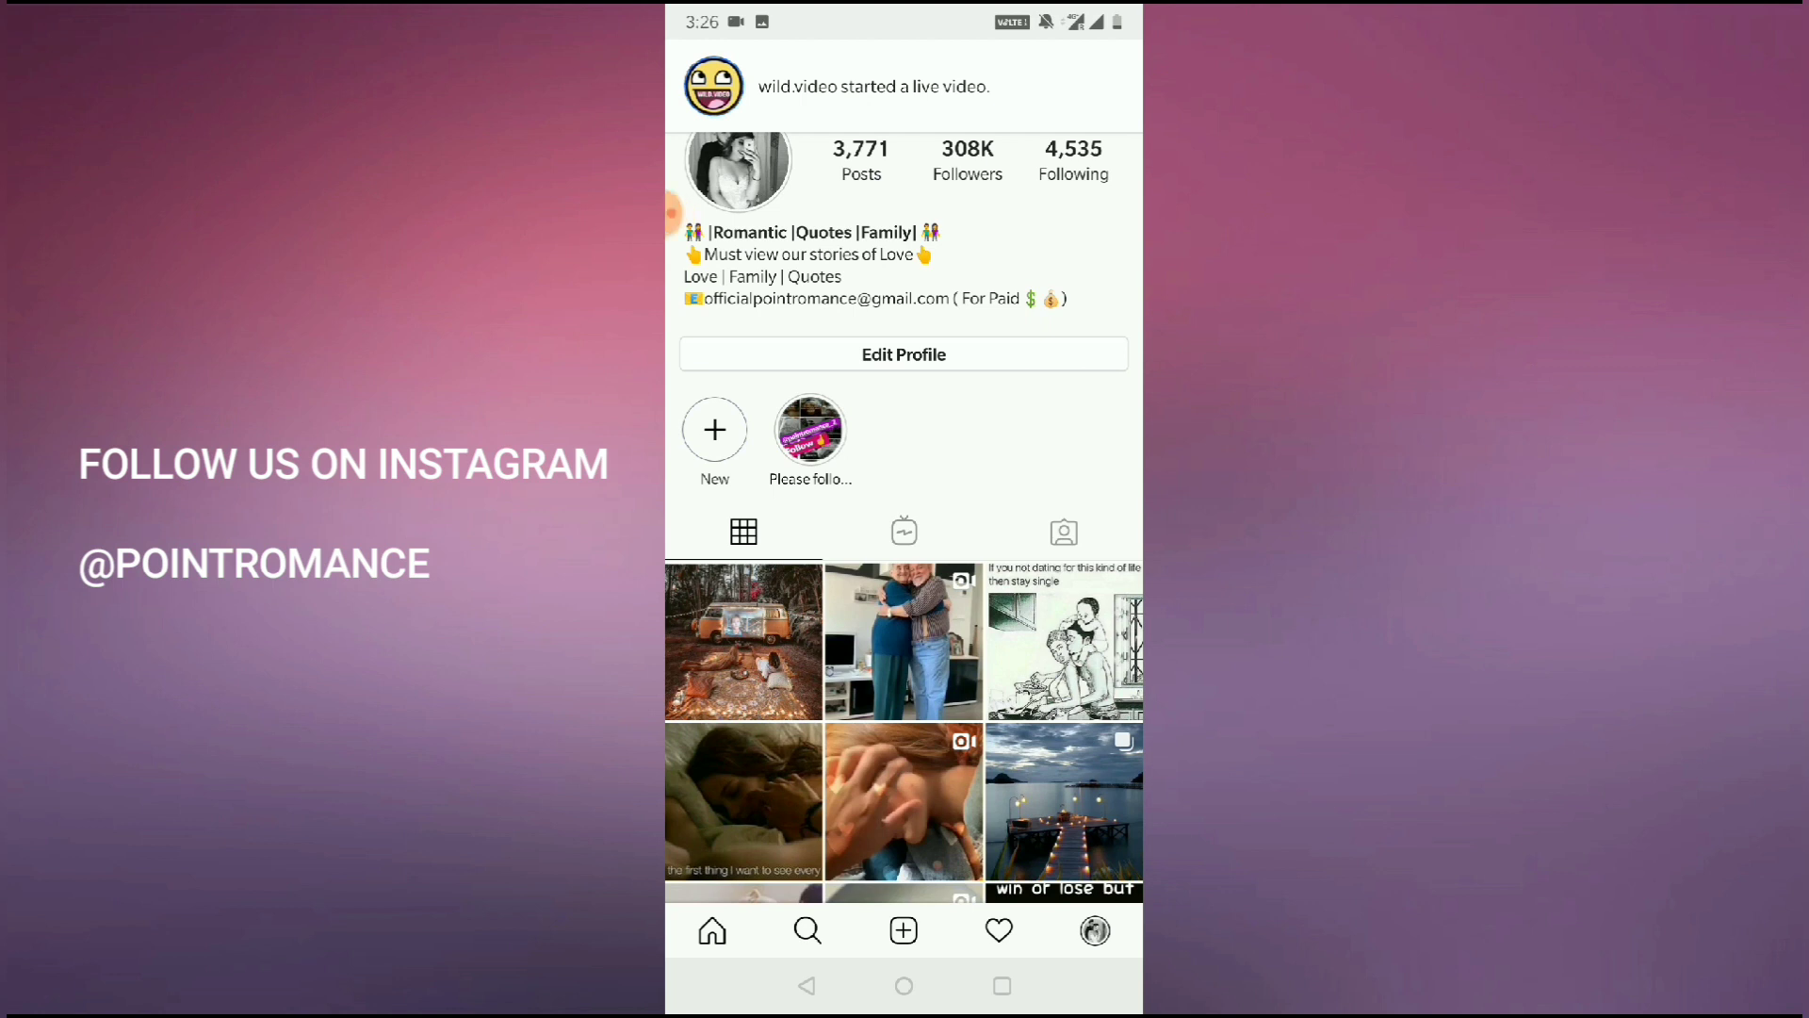
Leave the profile page and bring up the Explore feed of suggested posts.
scroll("down", 3)
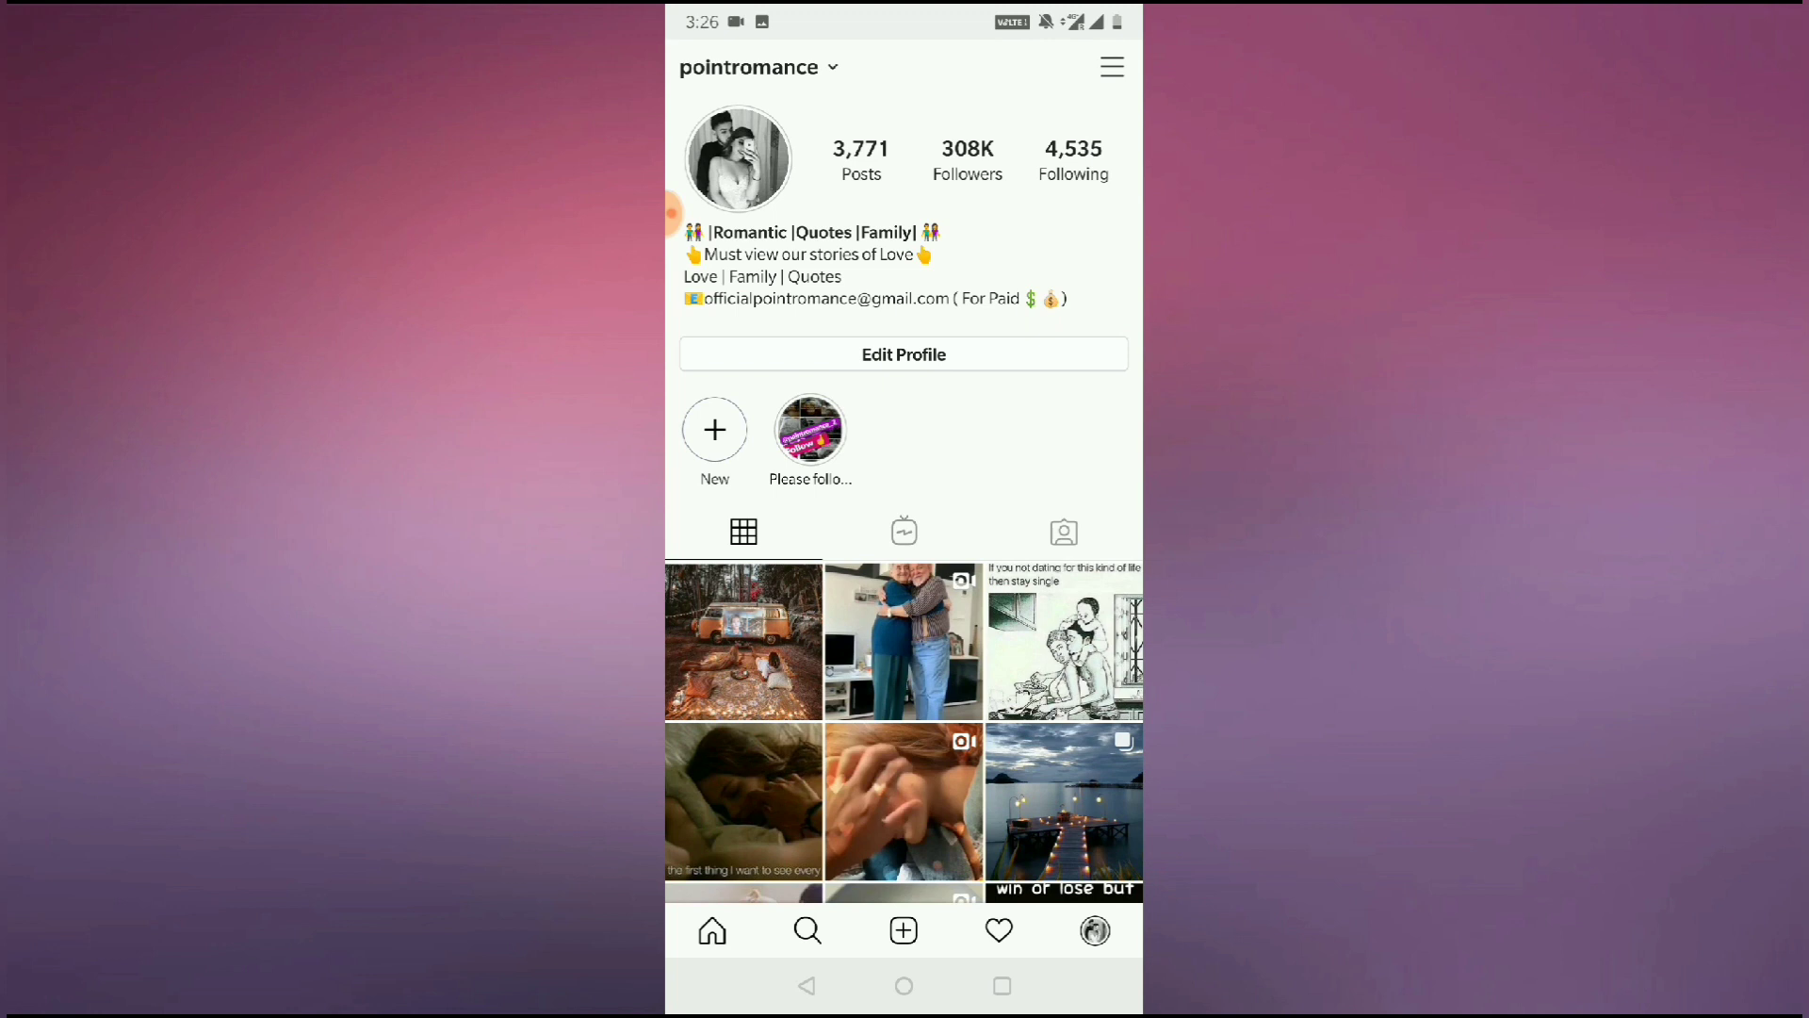
left_click(807, 929)
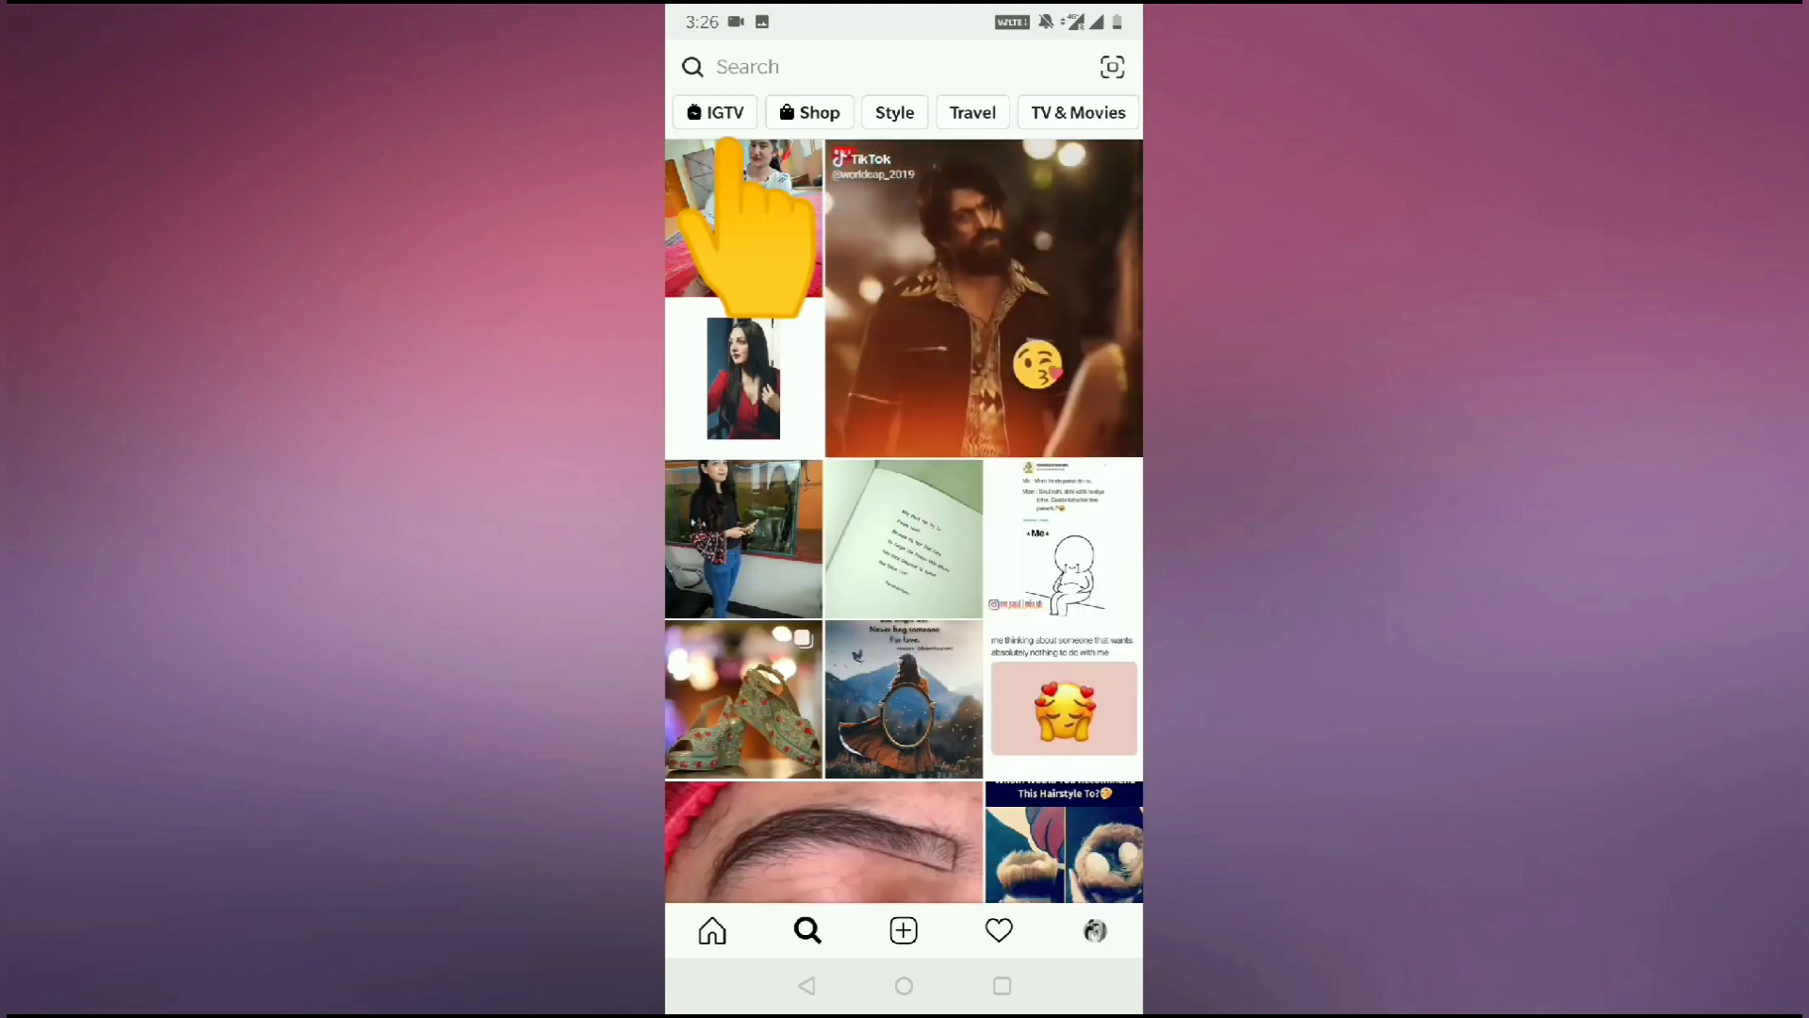
Filter Explore to IGTV and start playing the 'Yes or No??' hair-cutting video.
left_click(716, 111)
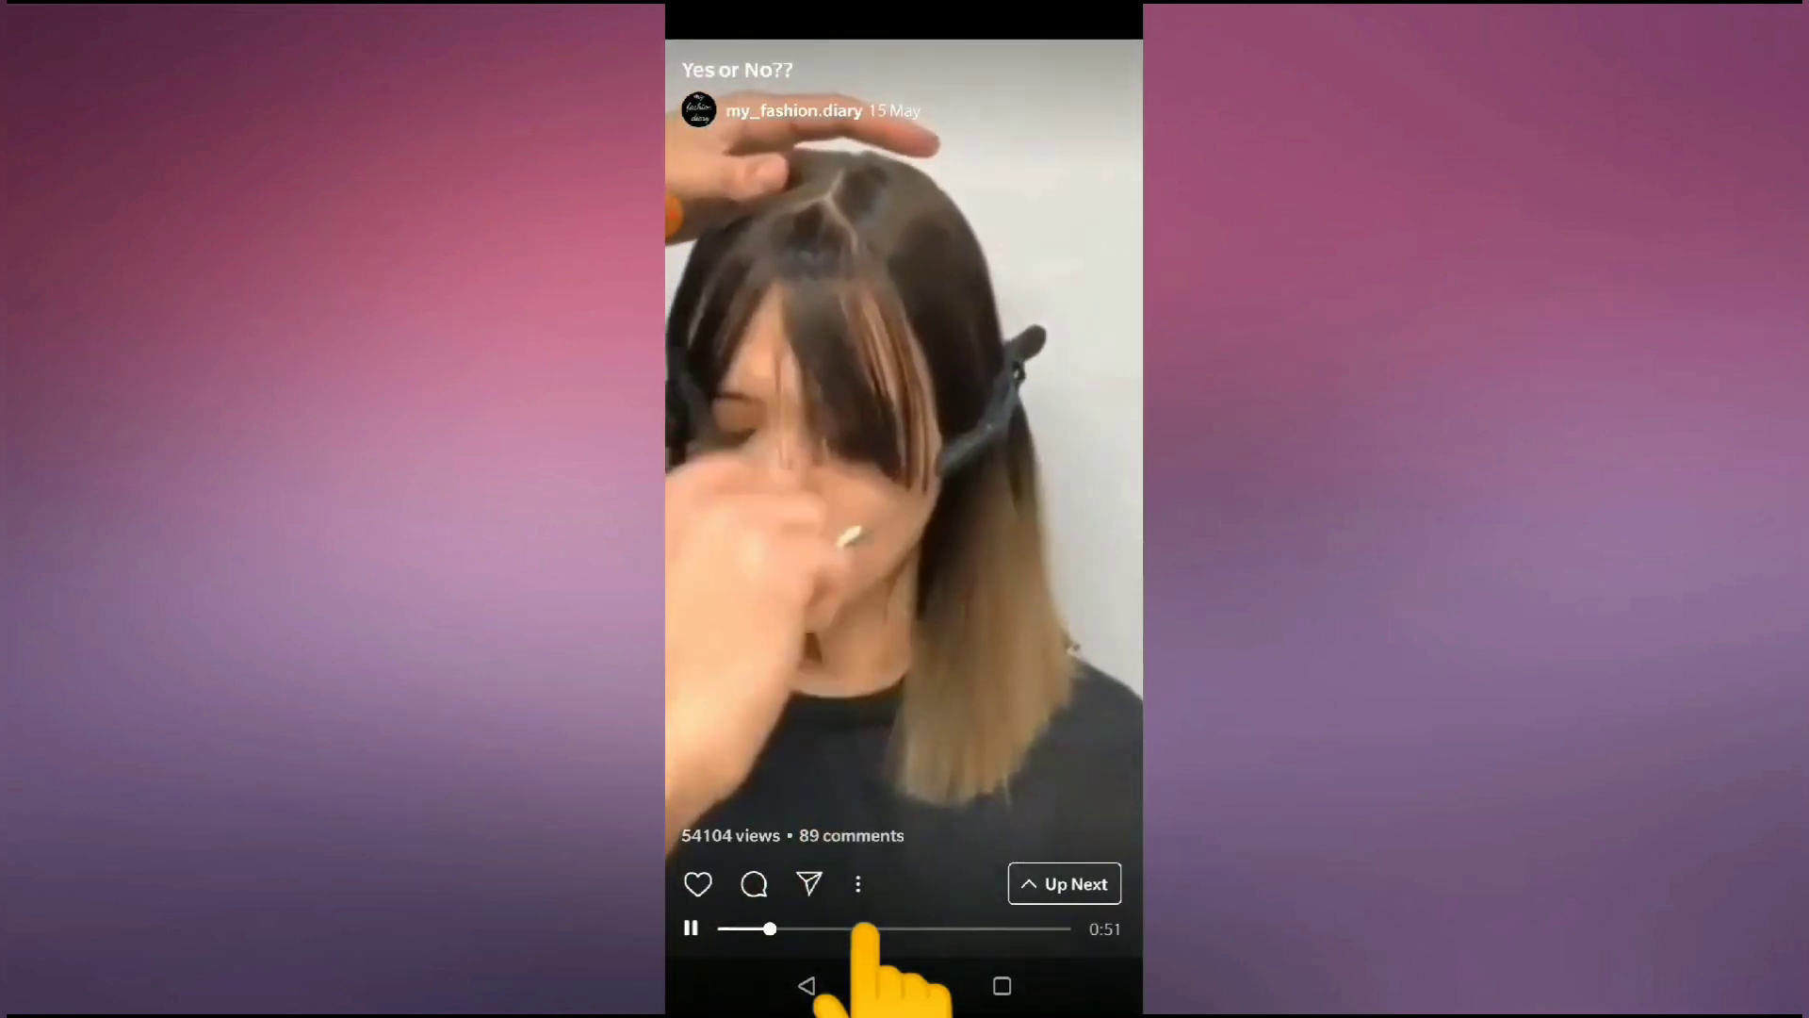
Pause the 'Yes or No??' video and copy its IGTV link to the clipboard.
left_click(858, 882)
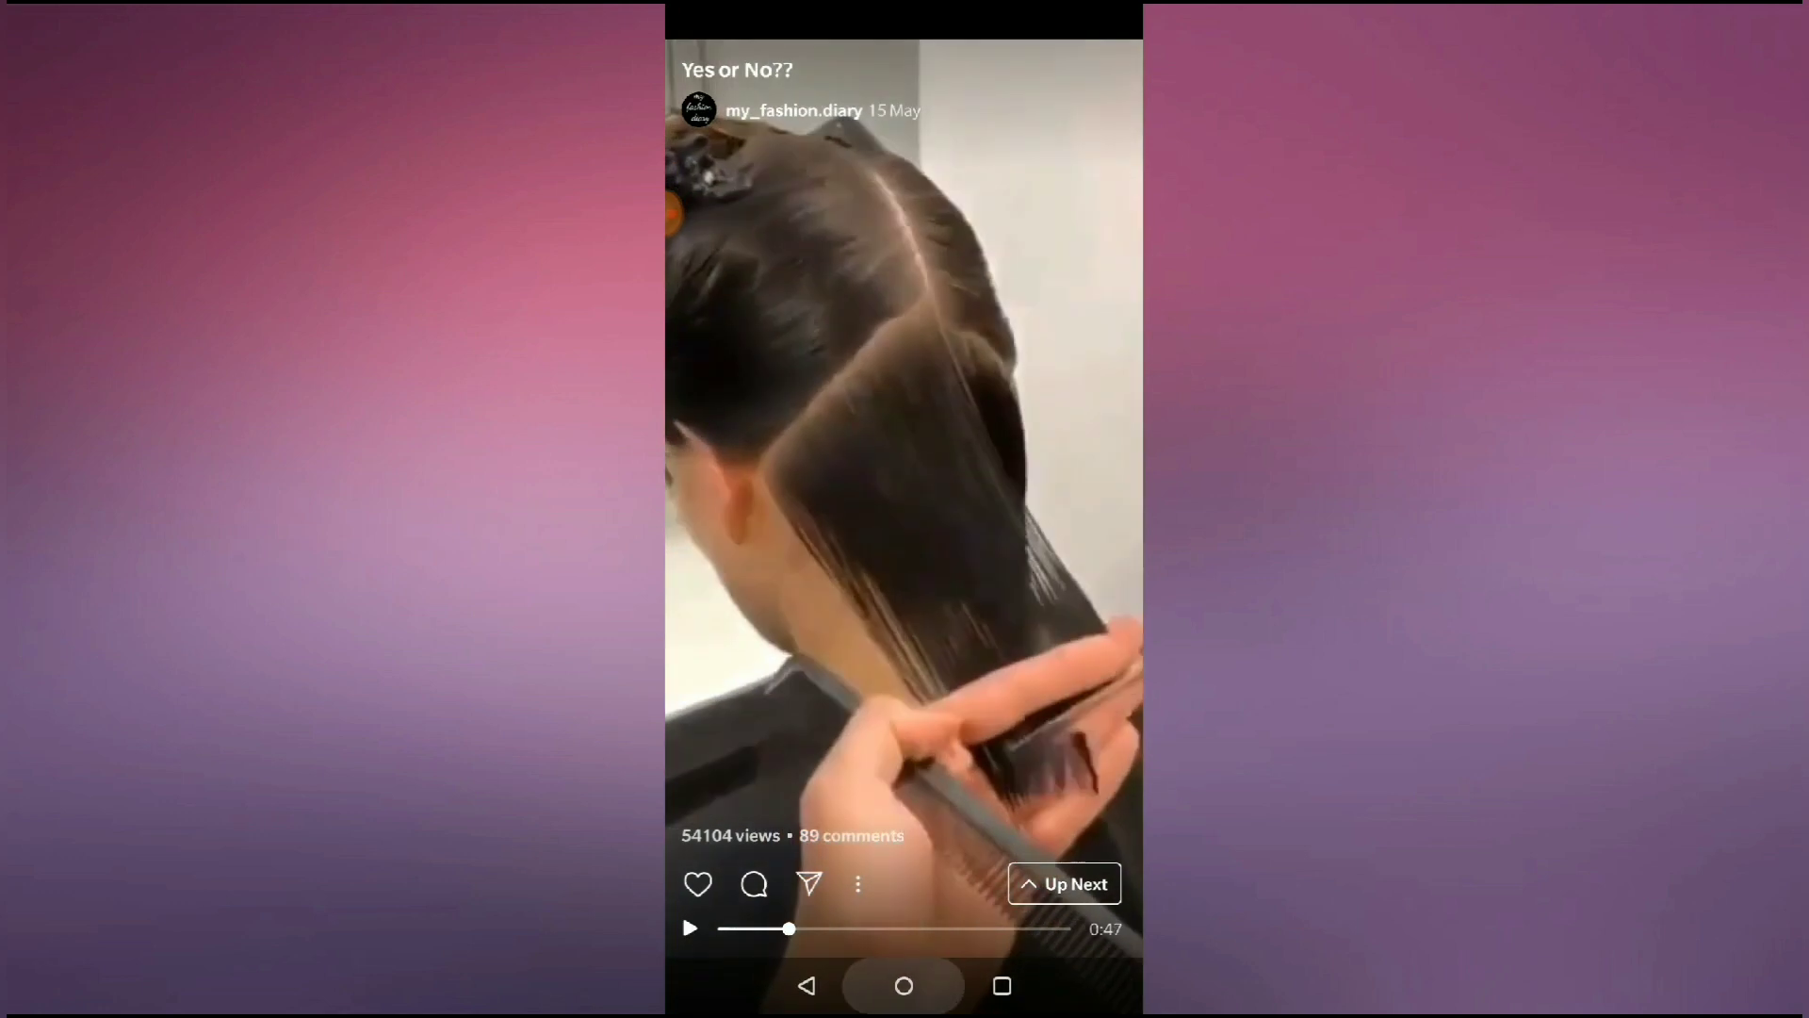
left_click(903, 986)
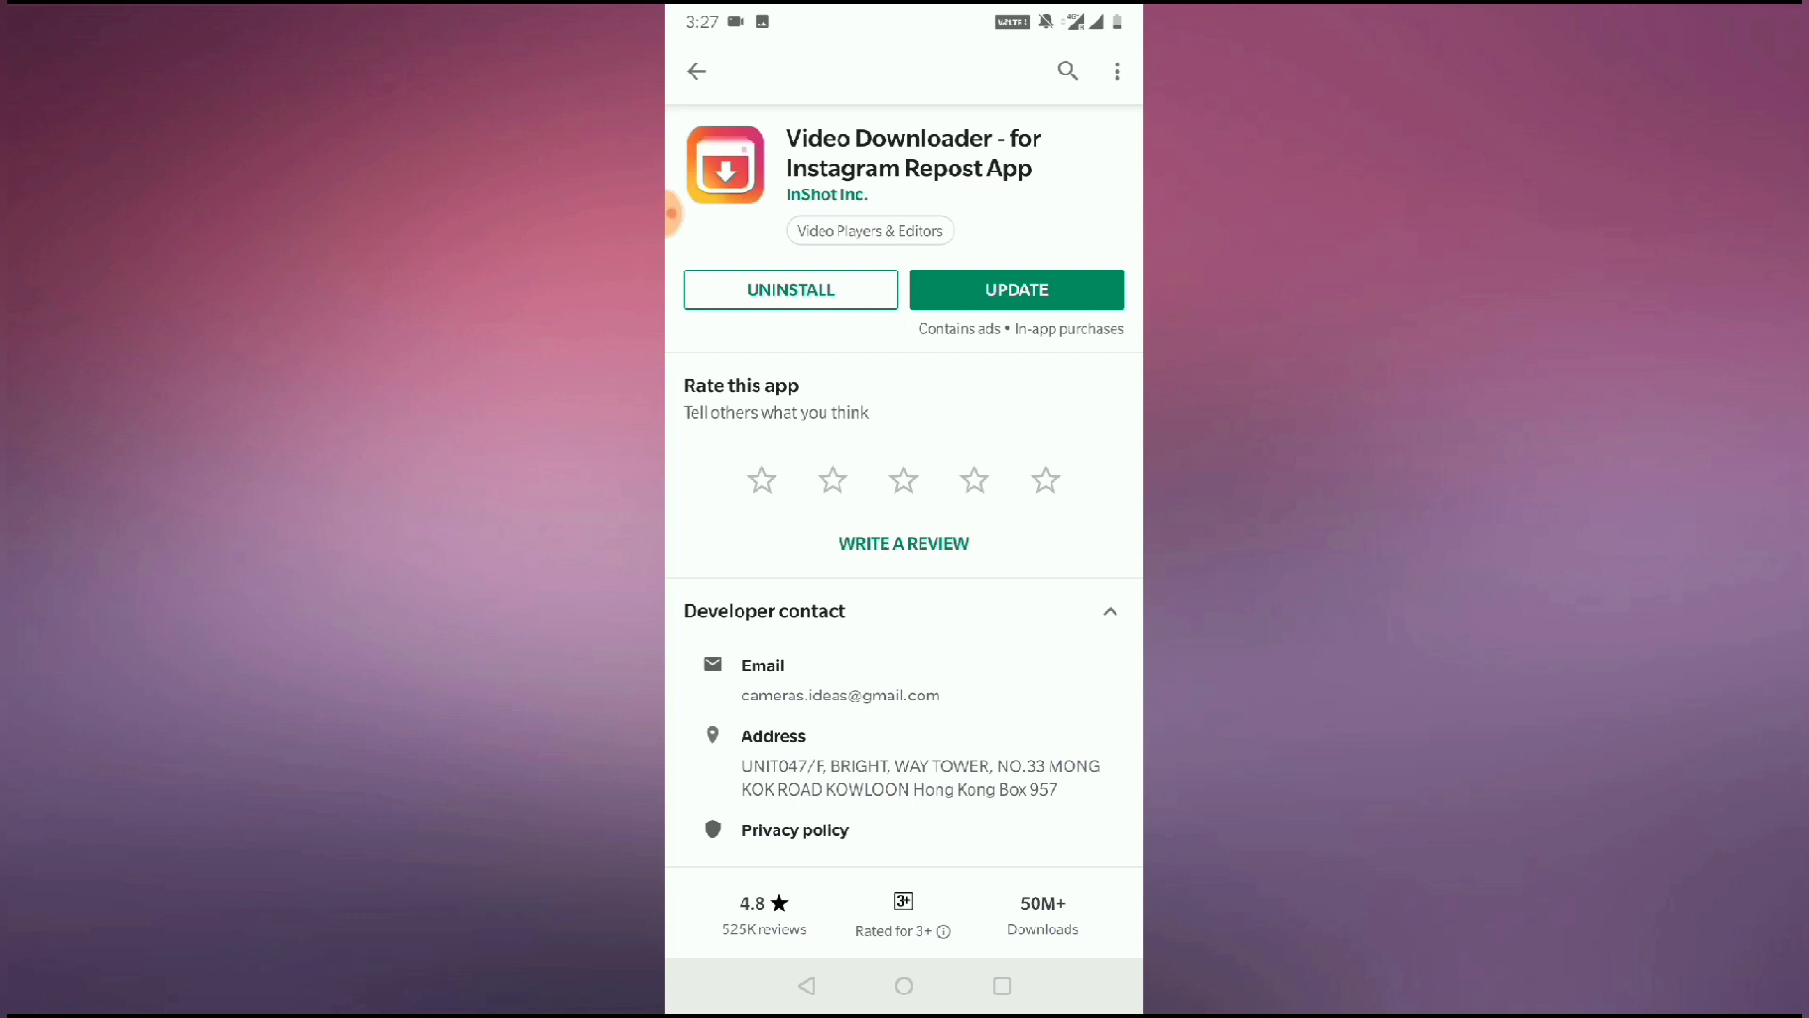
Scroll through the Play Store listing details for Video Downloader for Instagram.
scroll("down", 3)
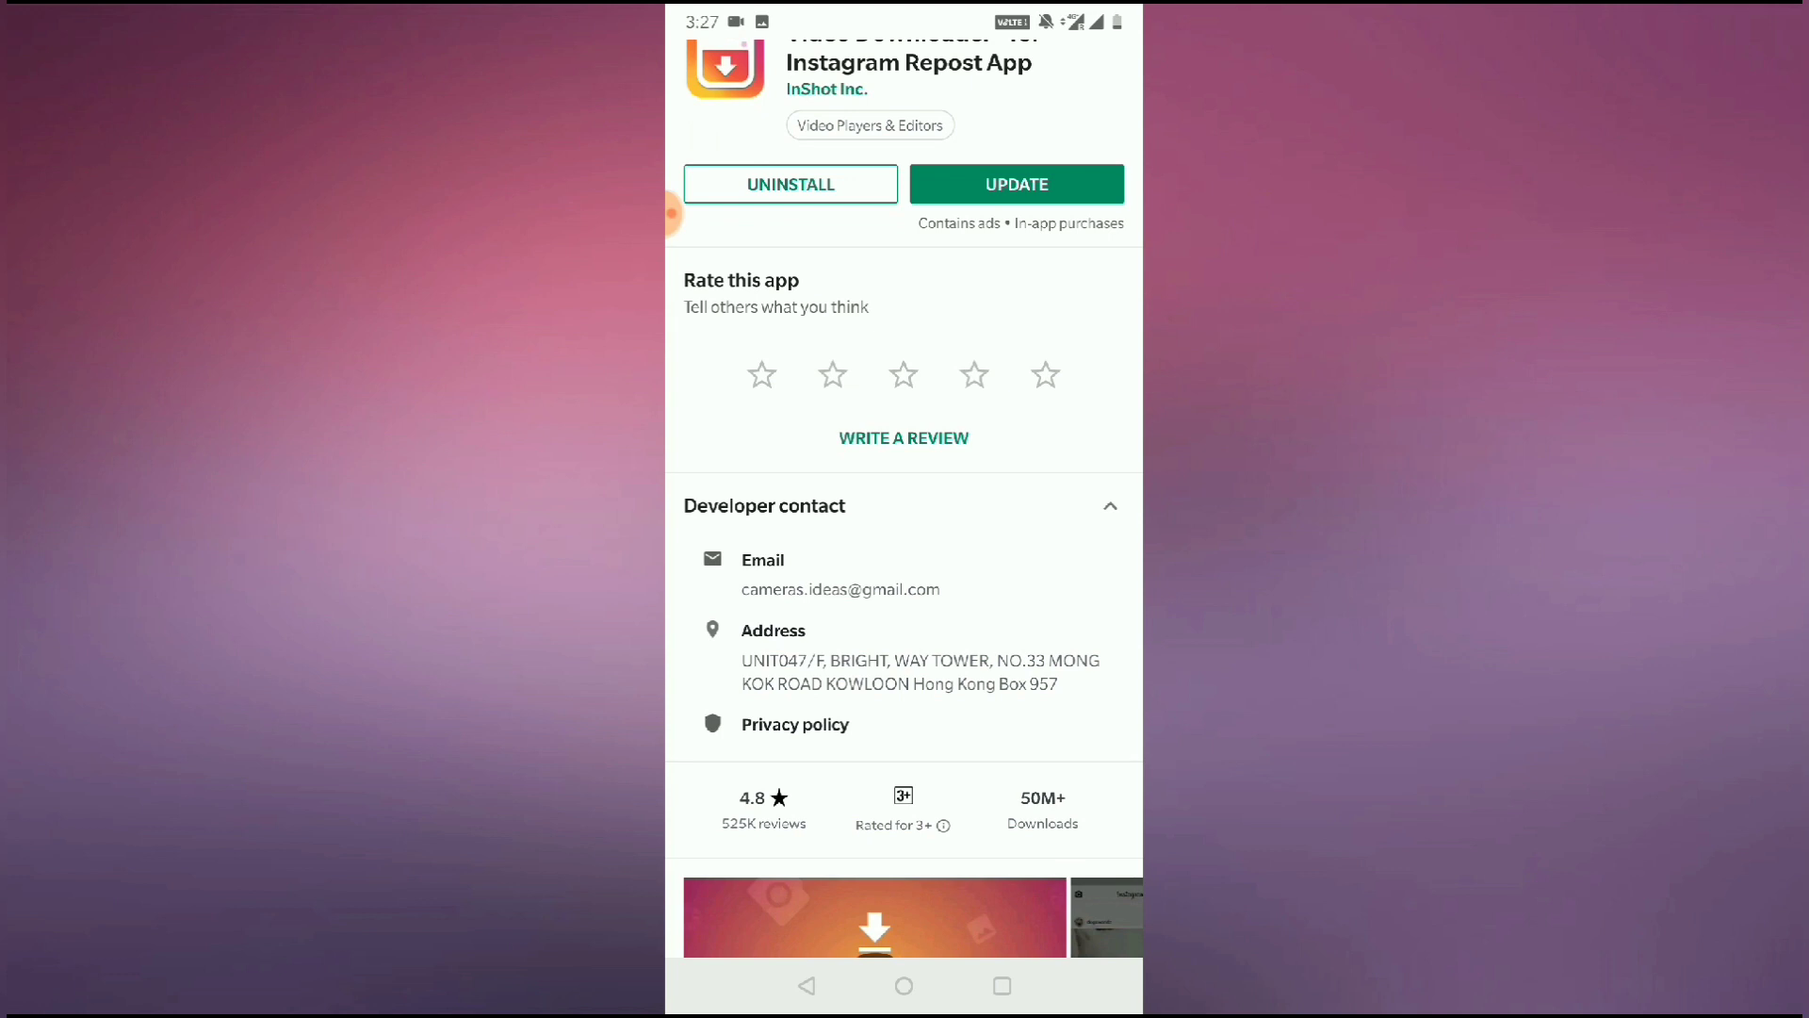
scroll("down", 3)
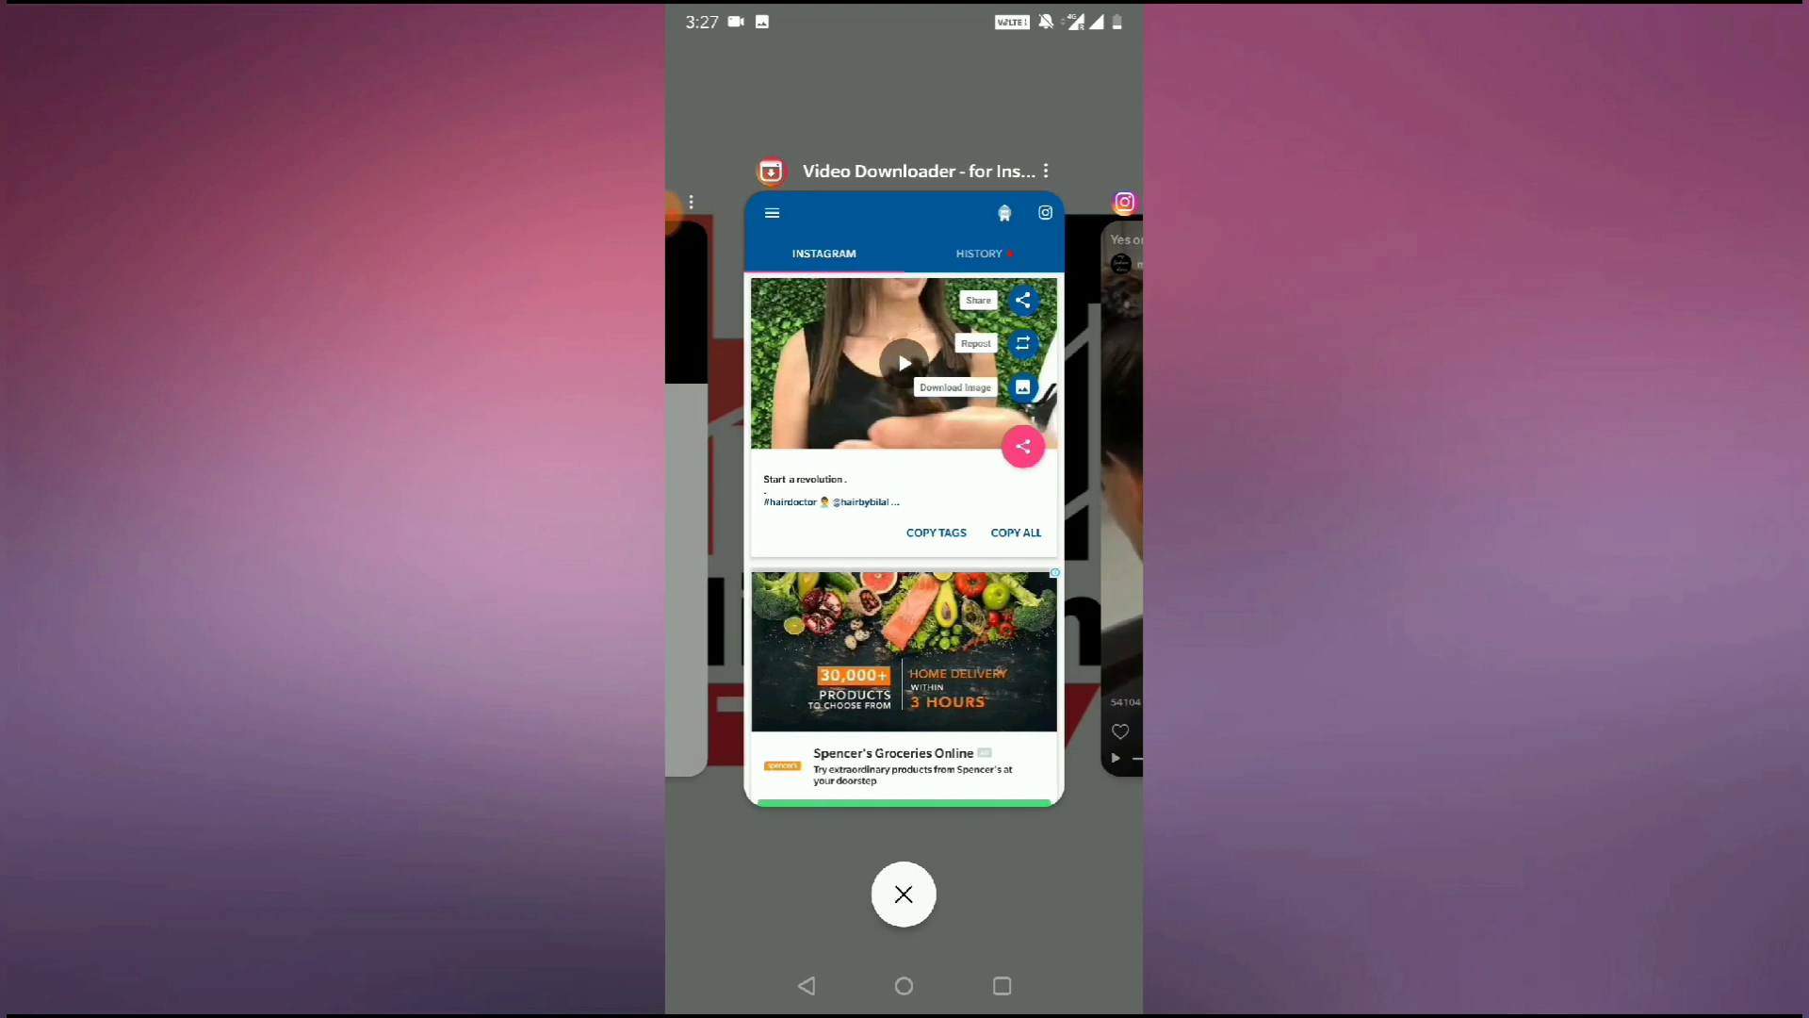
Reopen the downloader, check the pasted IGTV link (already downloaded), and return to the empty link box.
left_click(903, 893)
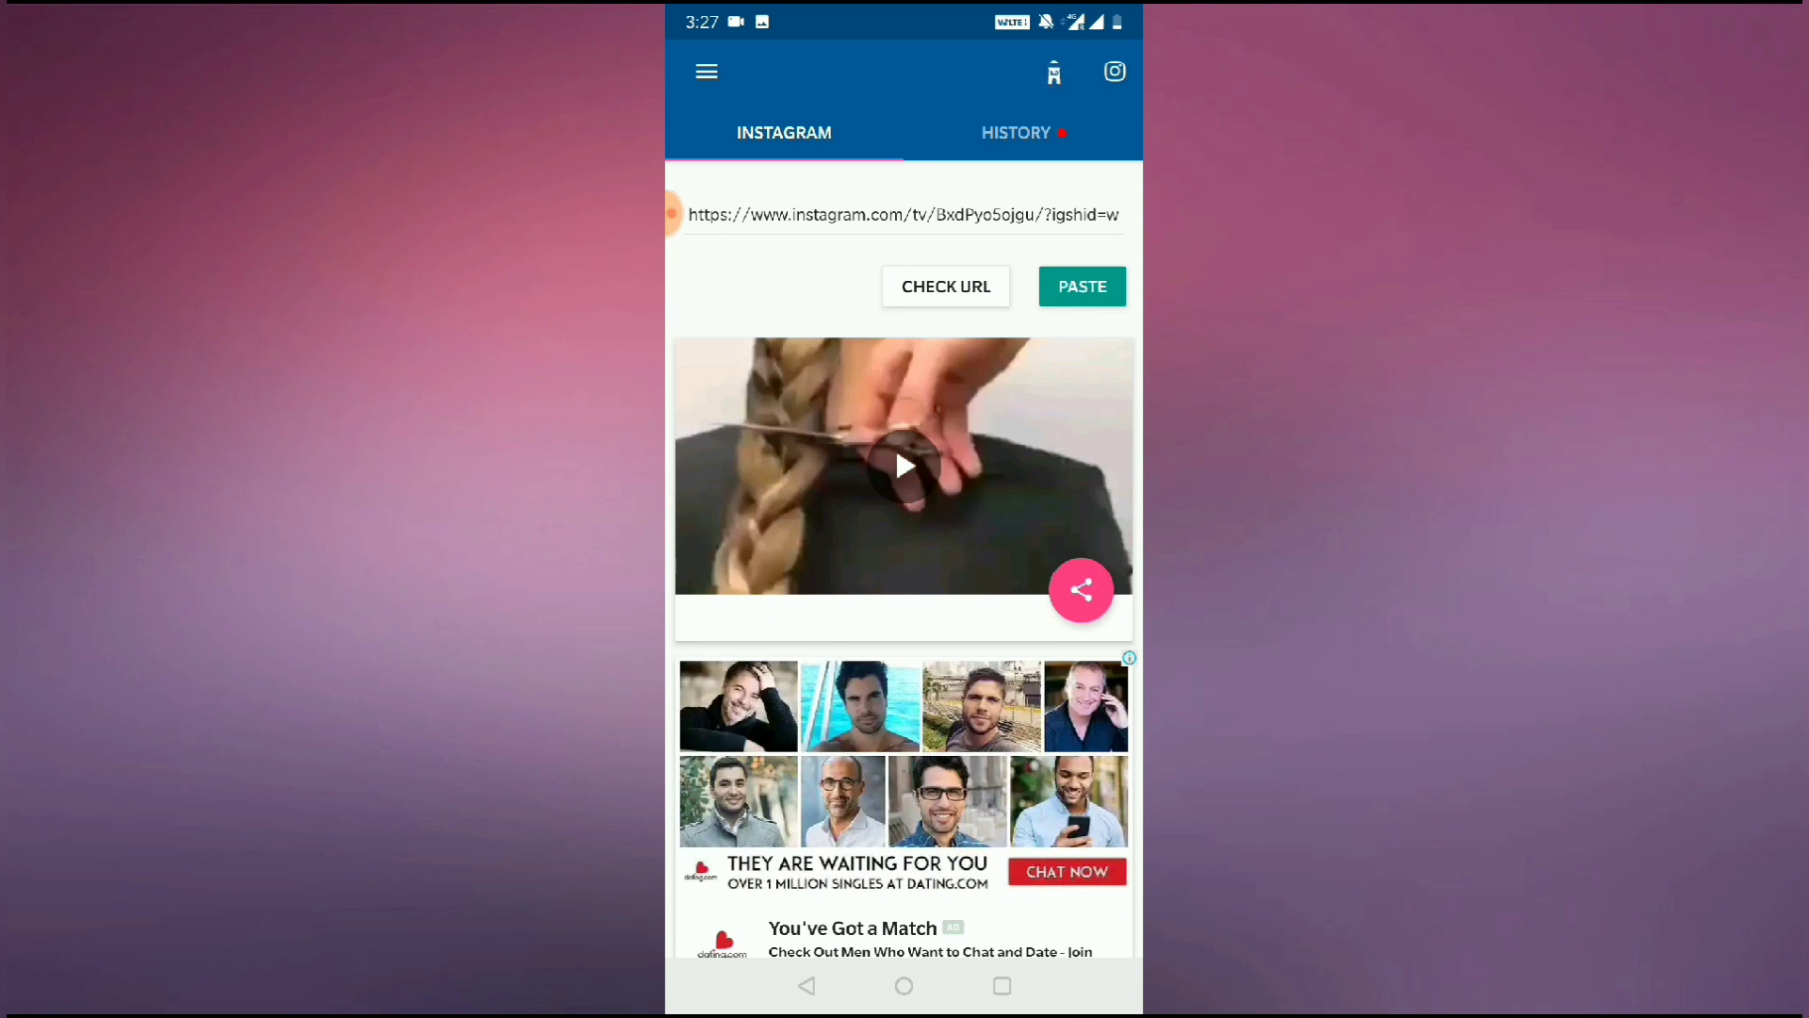
left_click(1019, 132)
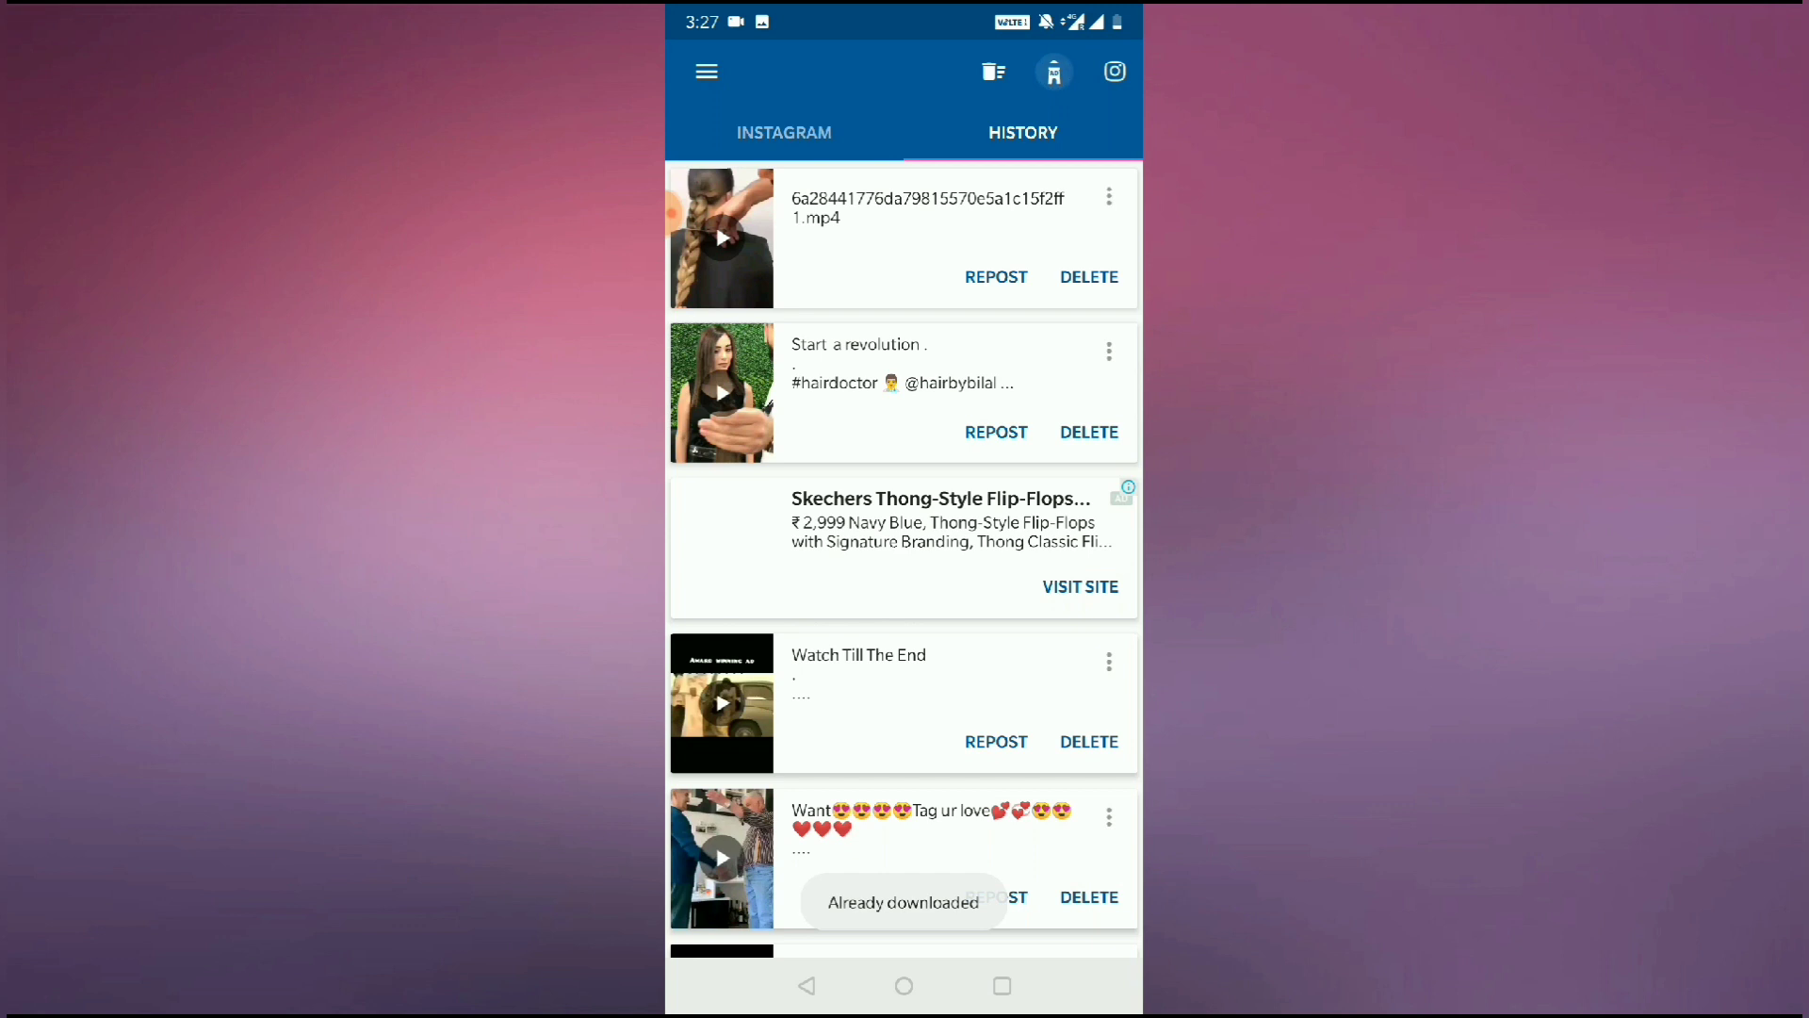
left_click(784, 132)
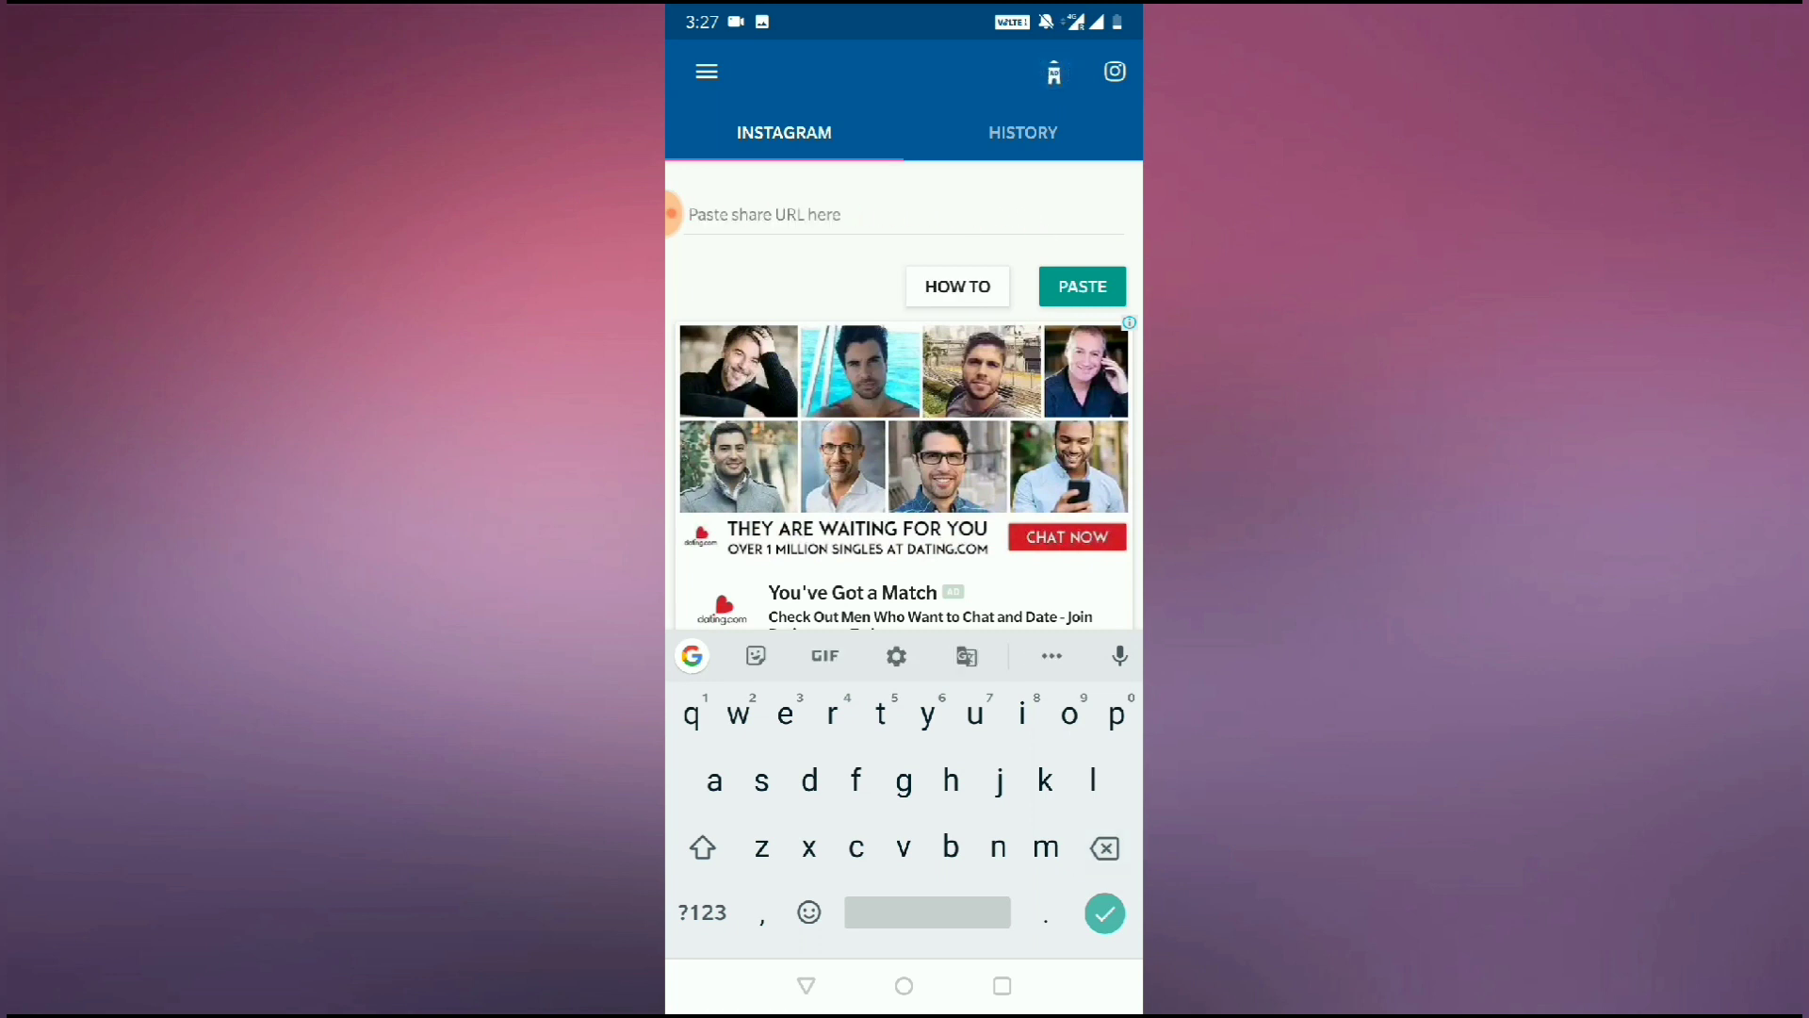
Switch back to Video Downloader via Recents and show History with the braided-hair video first.
left_click(1021, 132)
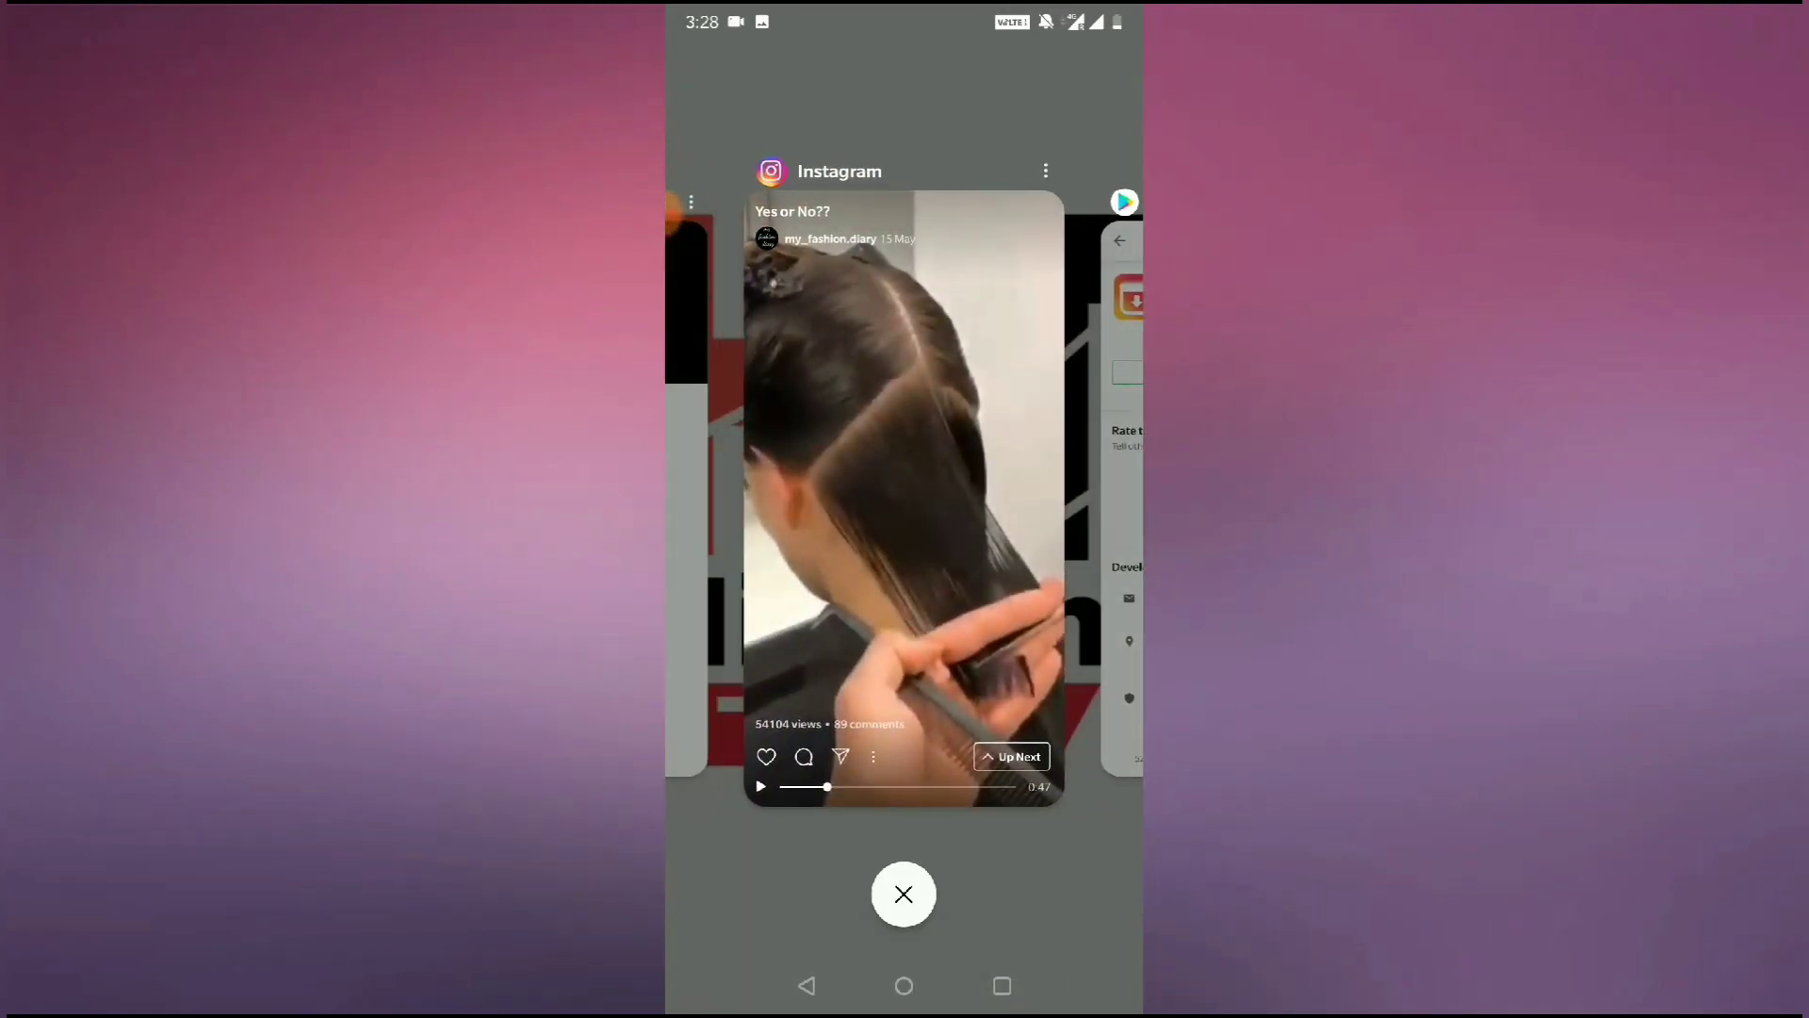
left_click(903, 893)
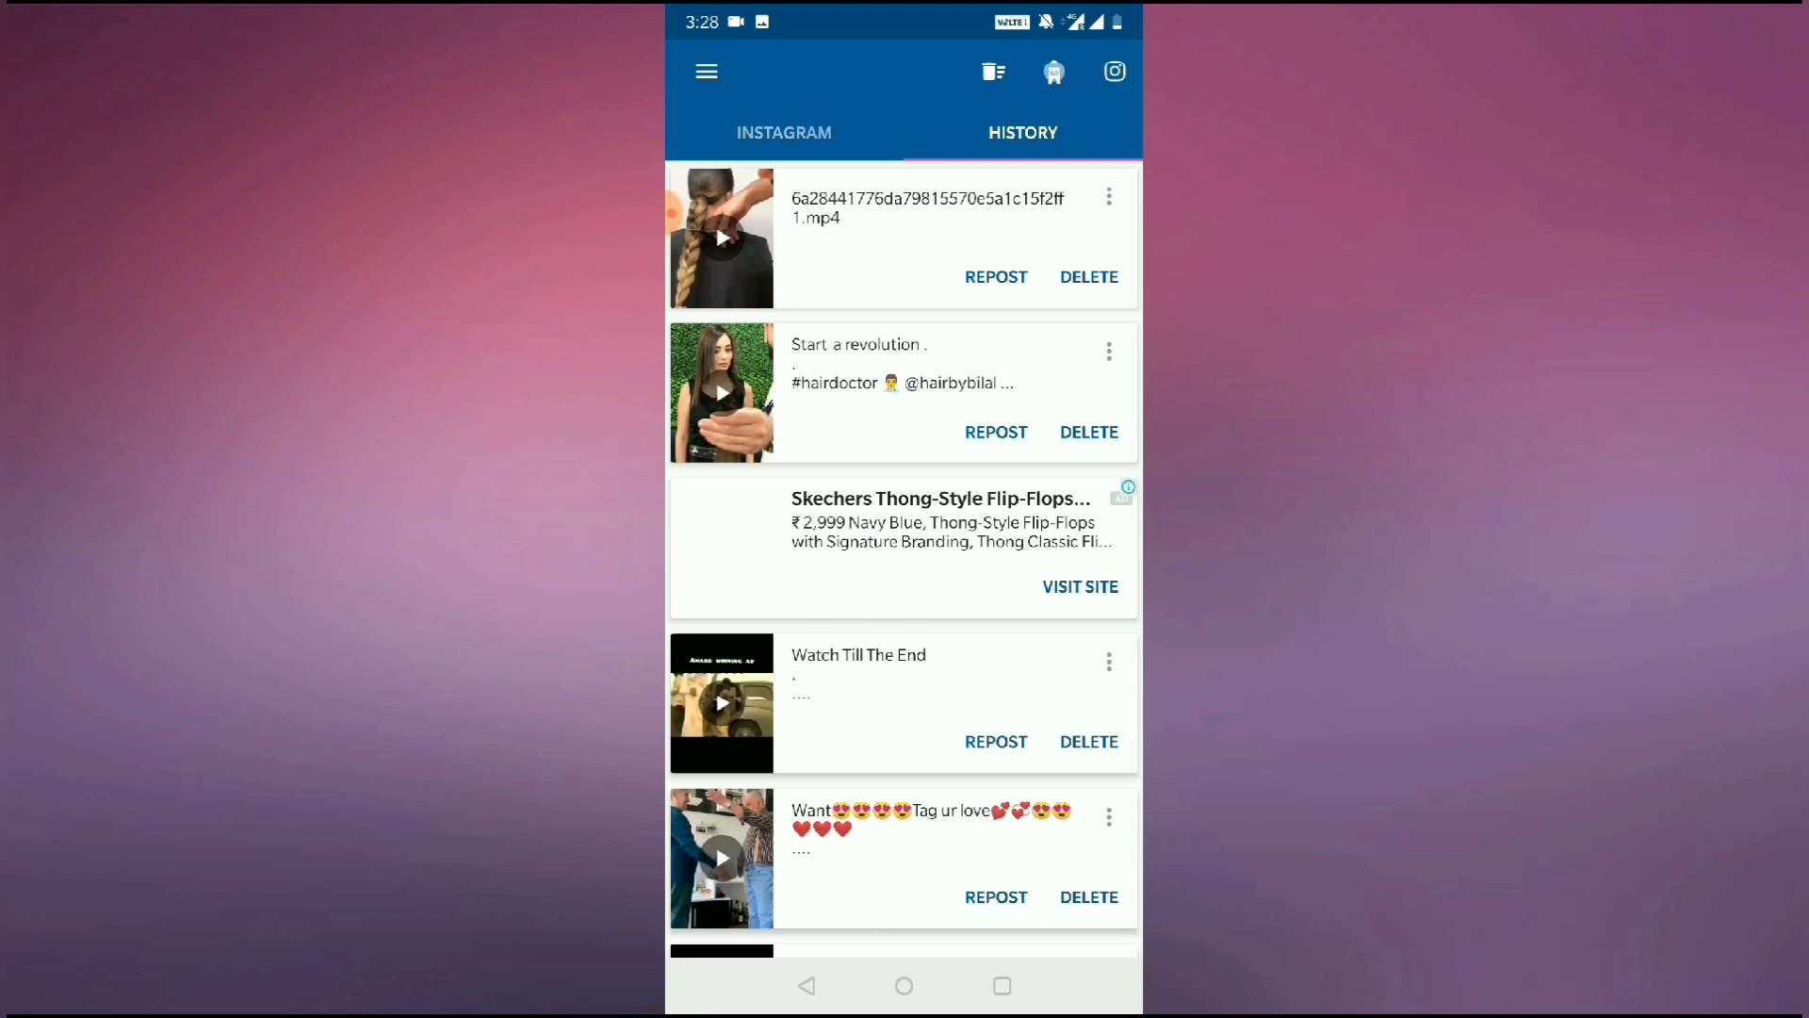
left_click(1052, 72)
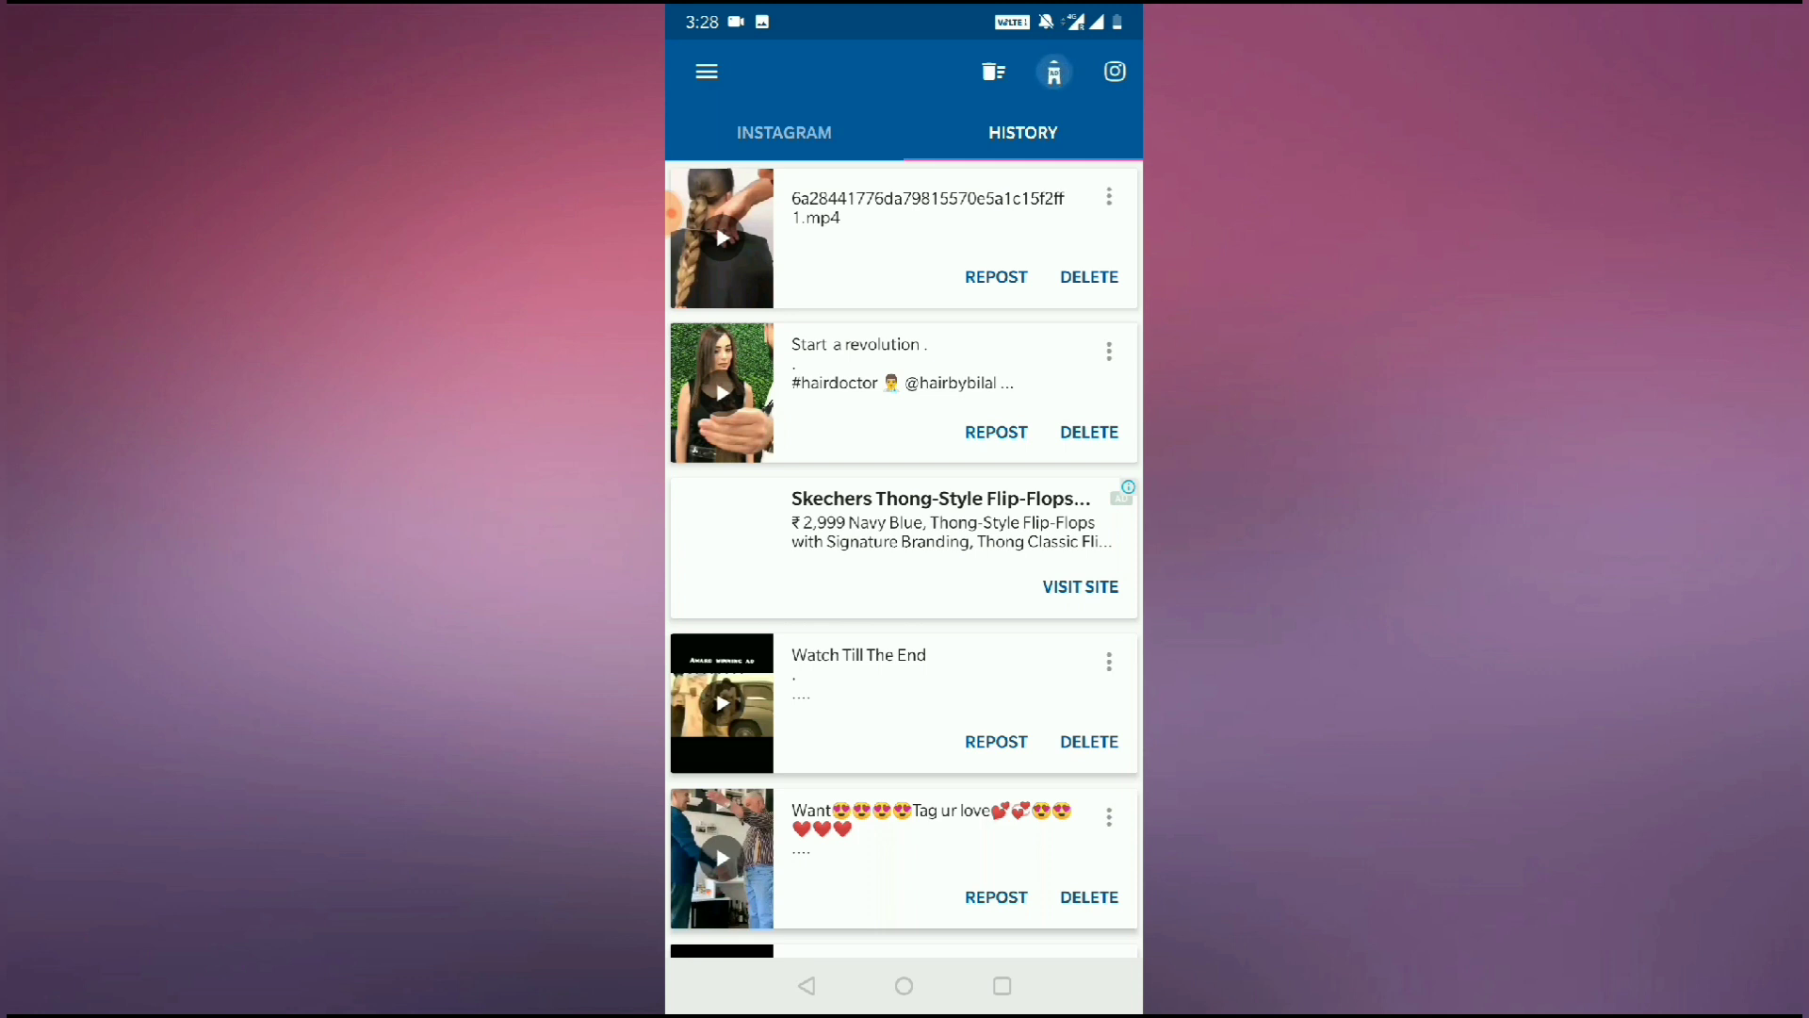